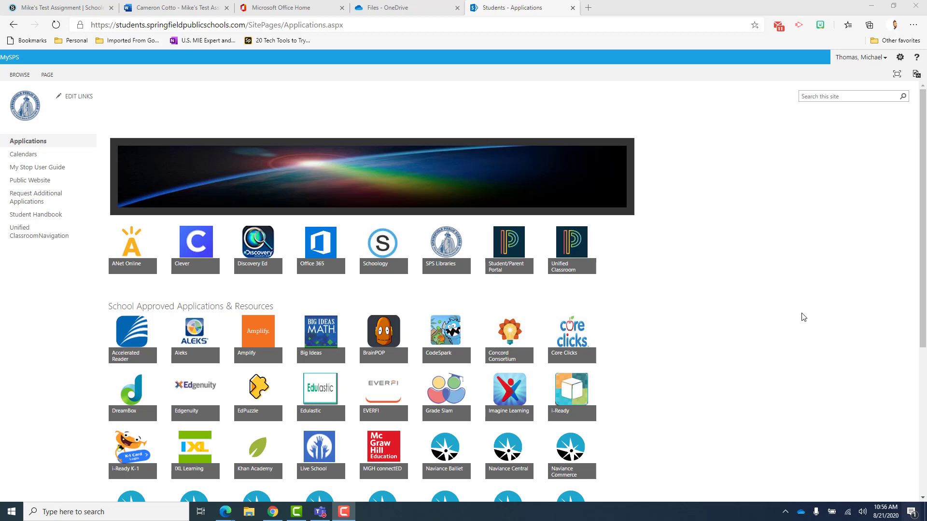
- Launch Schoology from the MySPS student Applications page
left_click(383, 242)
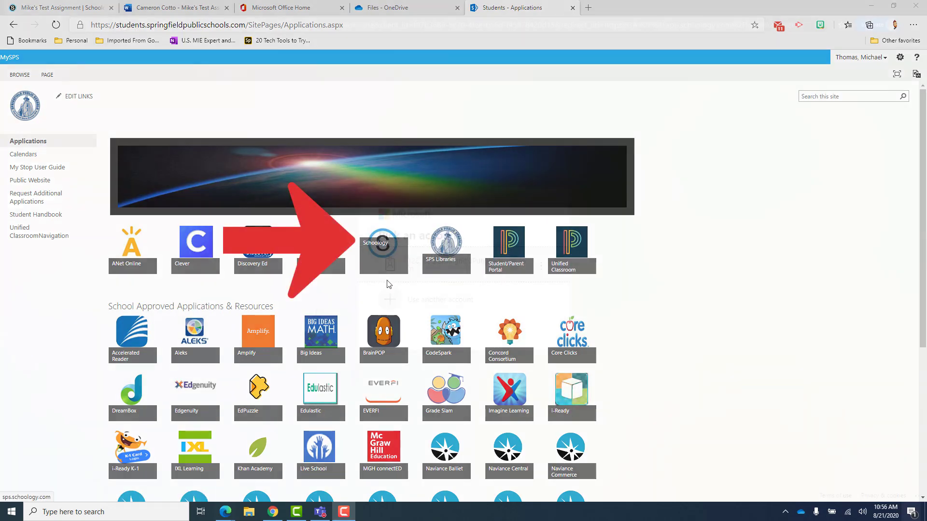
- Sign in with the listed school account and its password
left_click(383, 246)
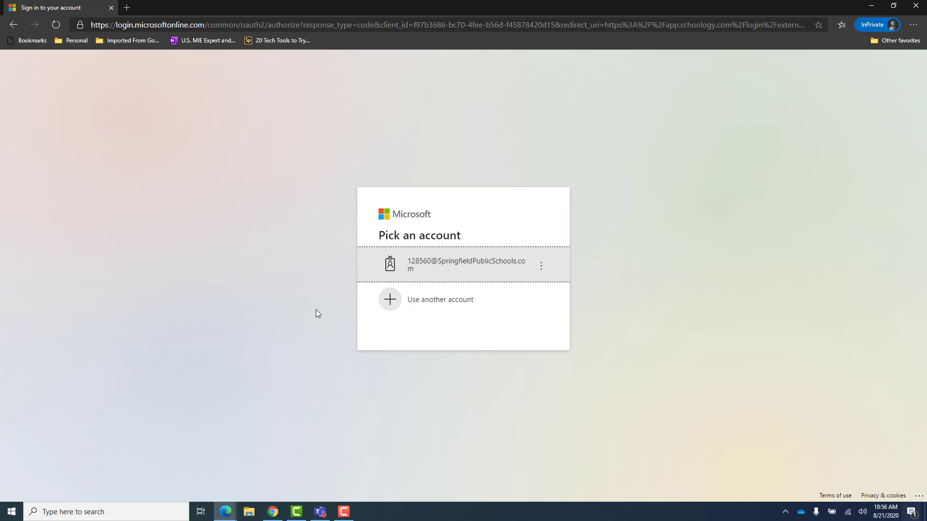
left_click(467, 264)
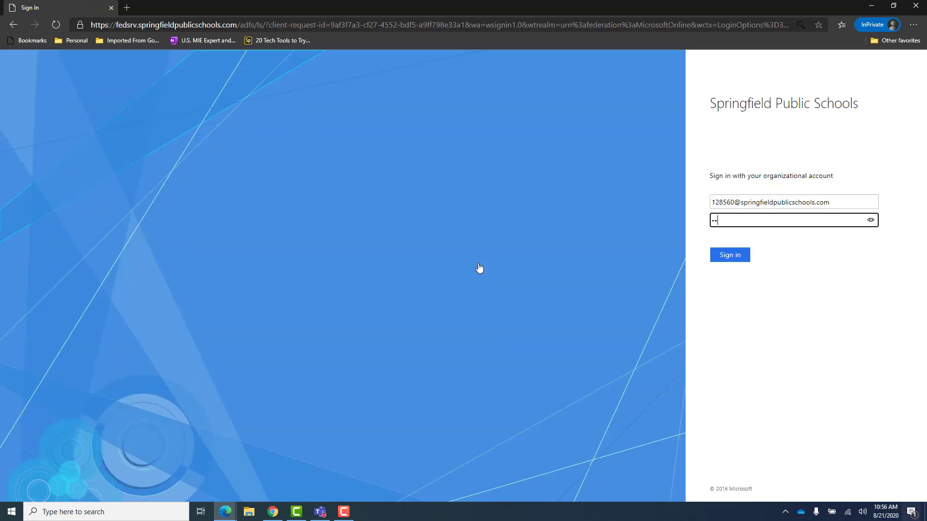
type("password")
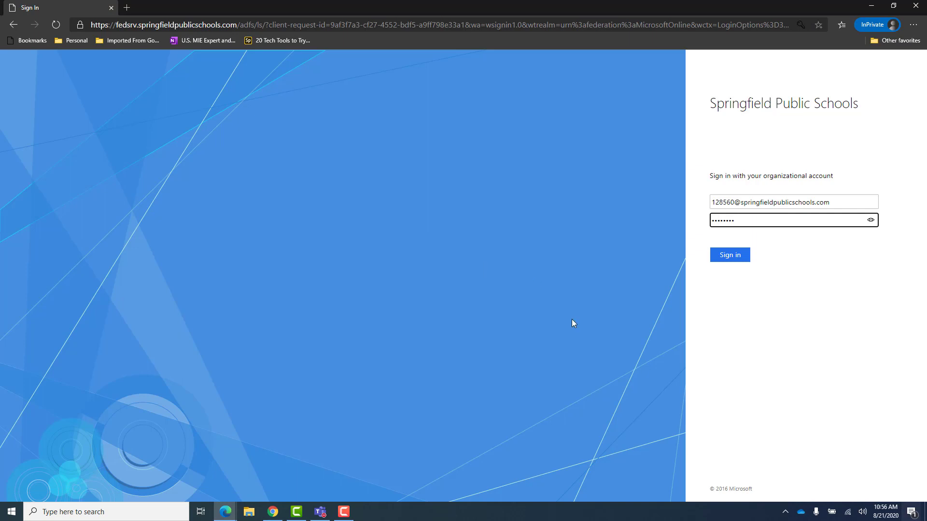
left_click(730, 255)
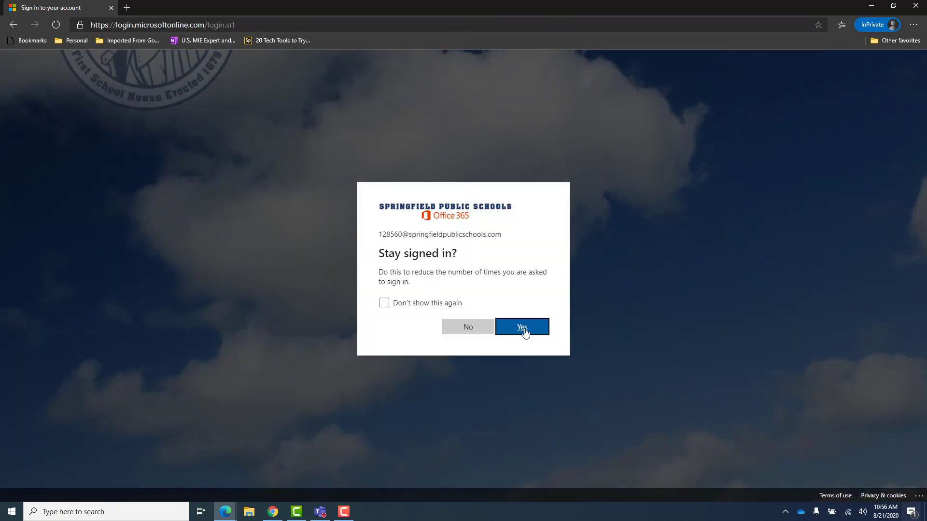
mouse_move(427, 309)
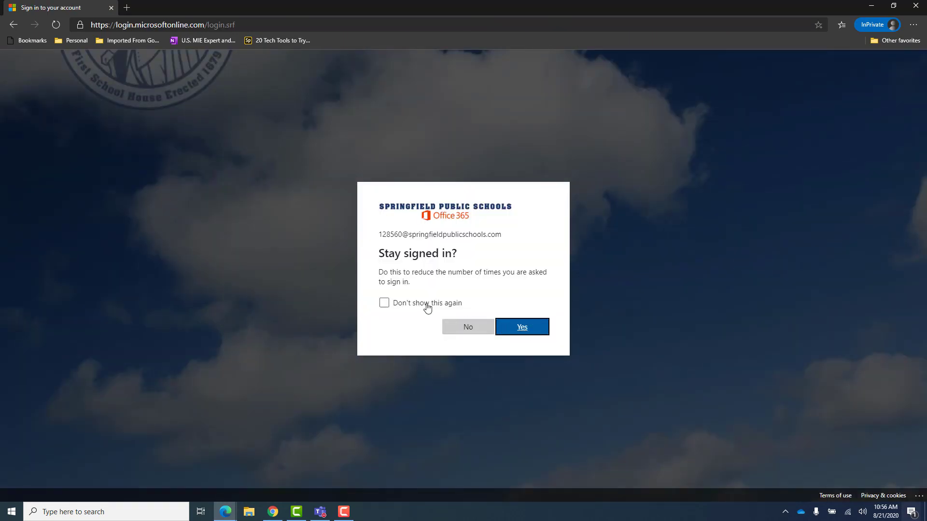
- Stay signed in with 'Don't show this again' ticked, reaching the Schoology dashboard
left_click(384, 302)
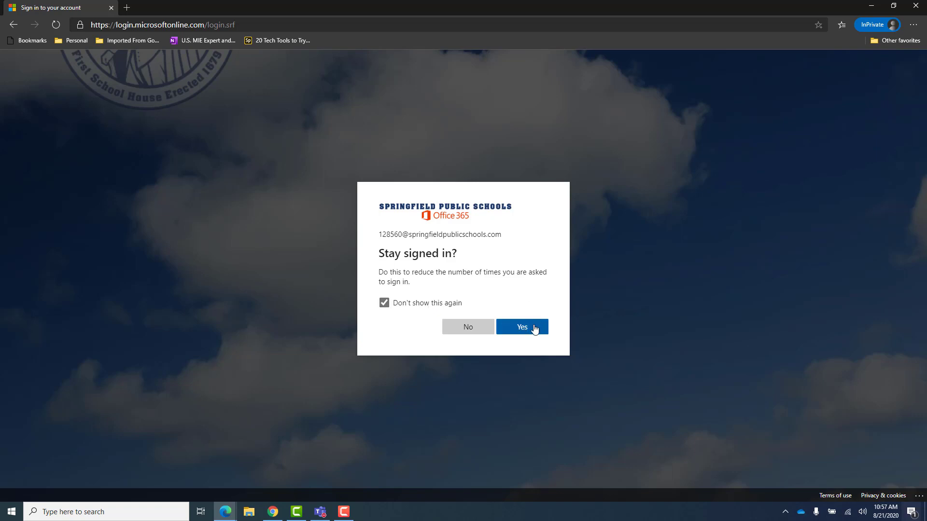
left_click(521, 326)
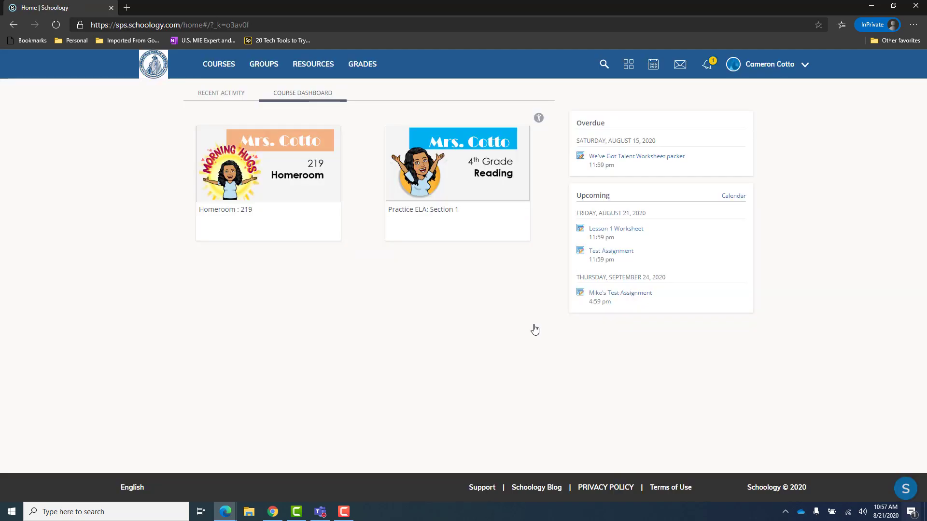